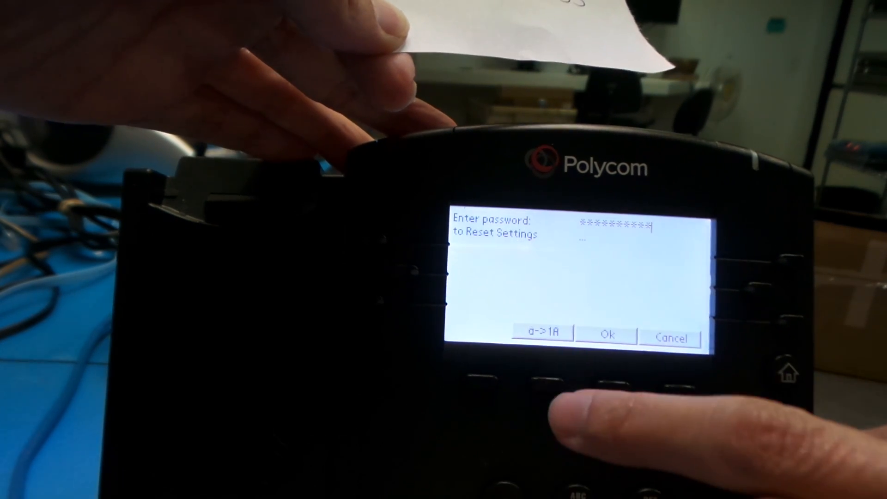
- Switch the reset-password entry from letter to number mode via the a->1A soft key
click(541, 332)
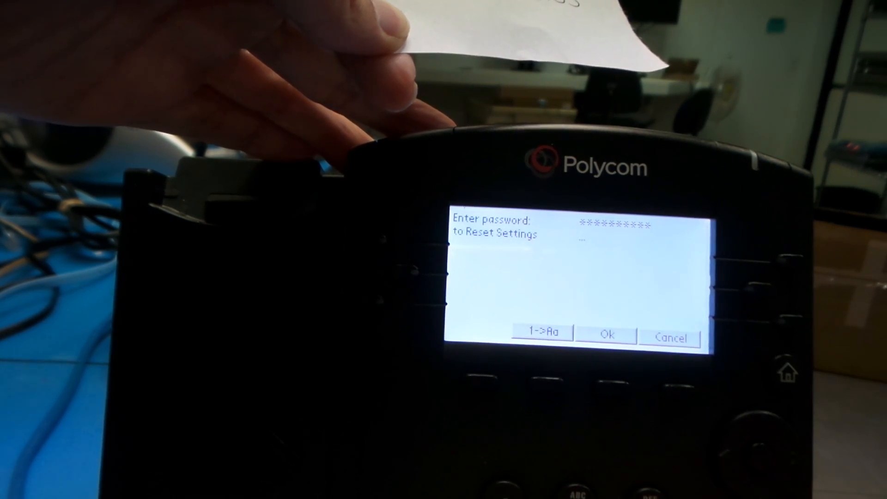